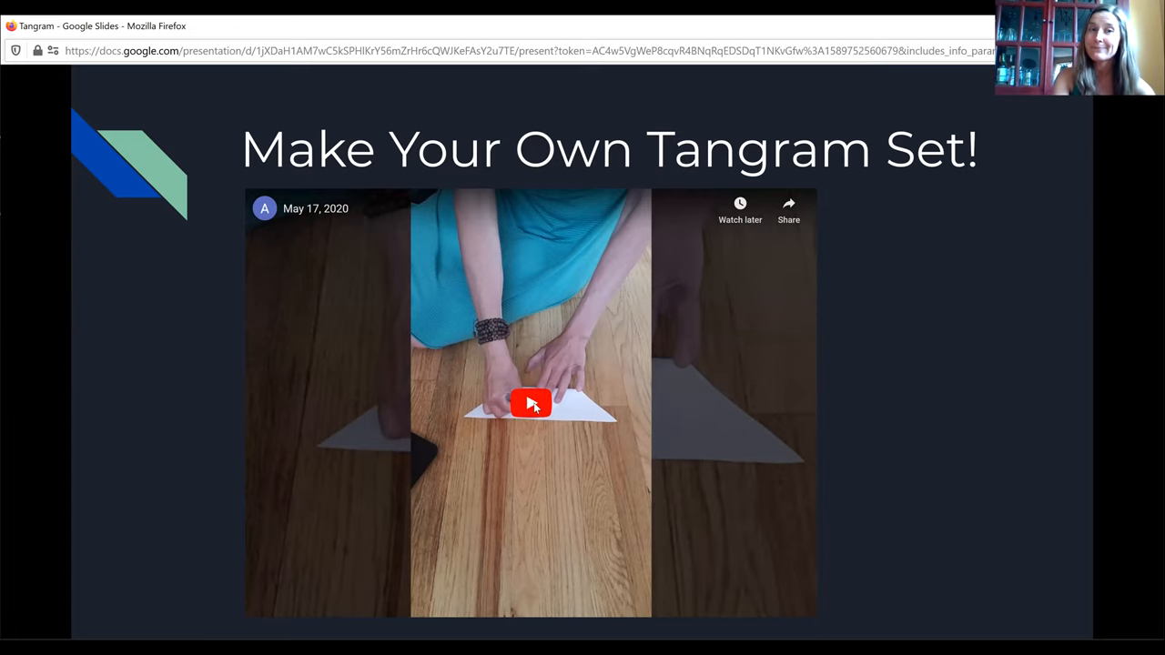
# Step: Play the embedded paper-folding YouTube video on the 'Make Your Own Tangram Set!' slide
pyautogui.click(531, 403)
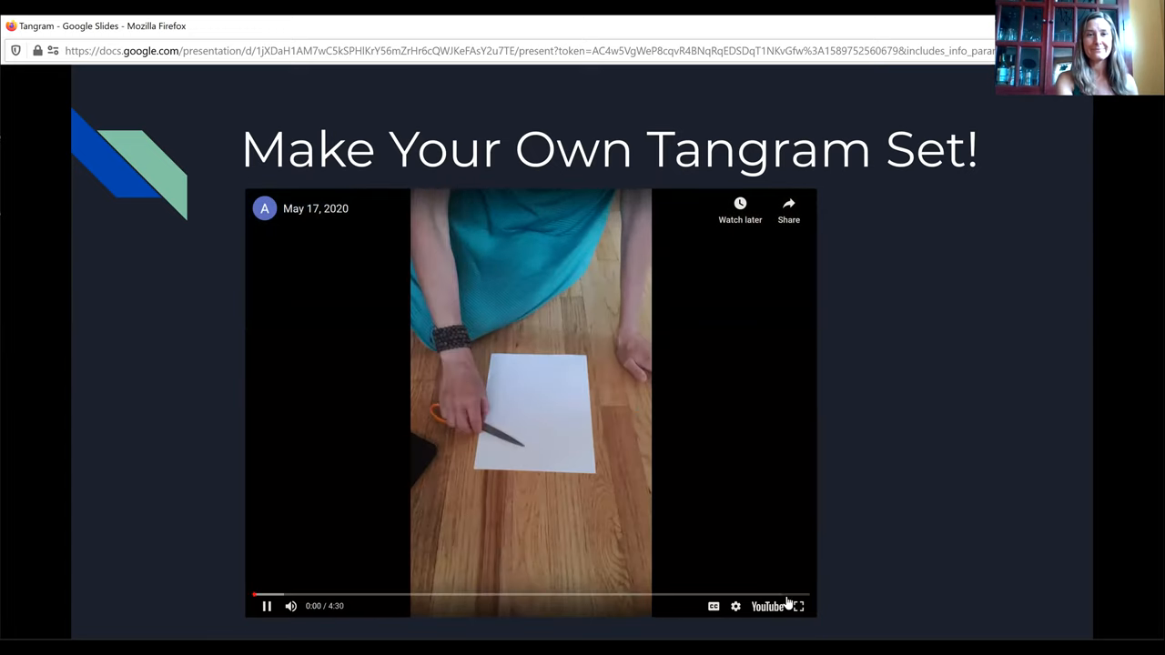
pyautogui.click(800, 607)
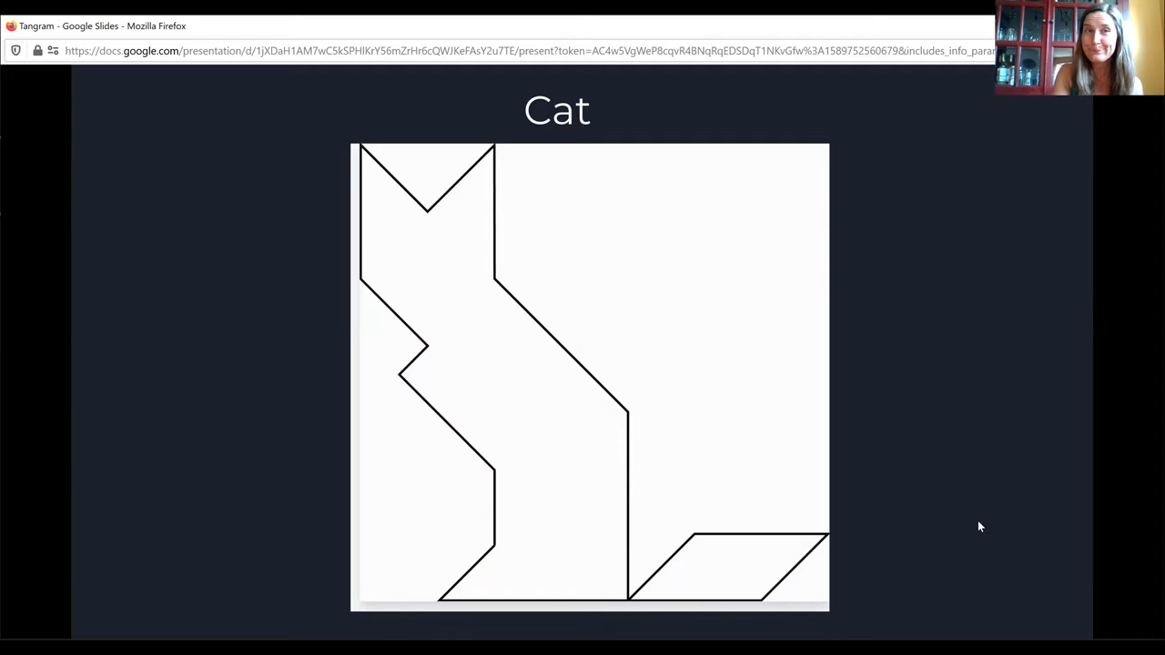
# Step: Advance past the Dolphin tangram slide to the Arrow outline puzzle
pyautogui.press('Right')
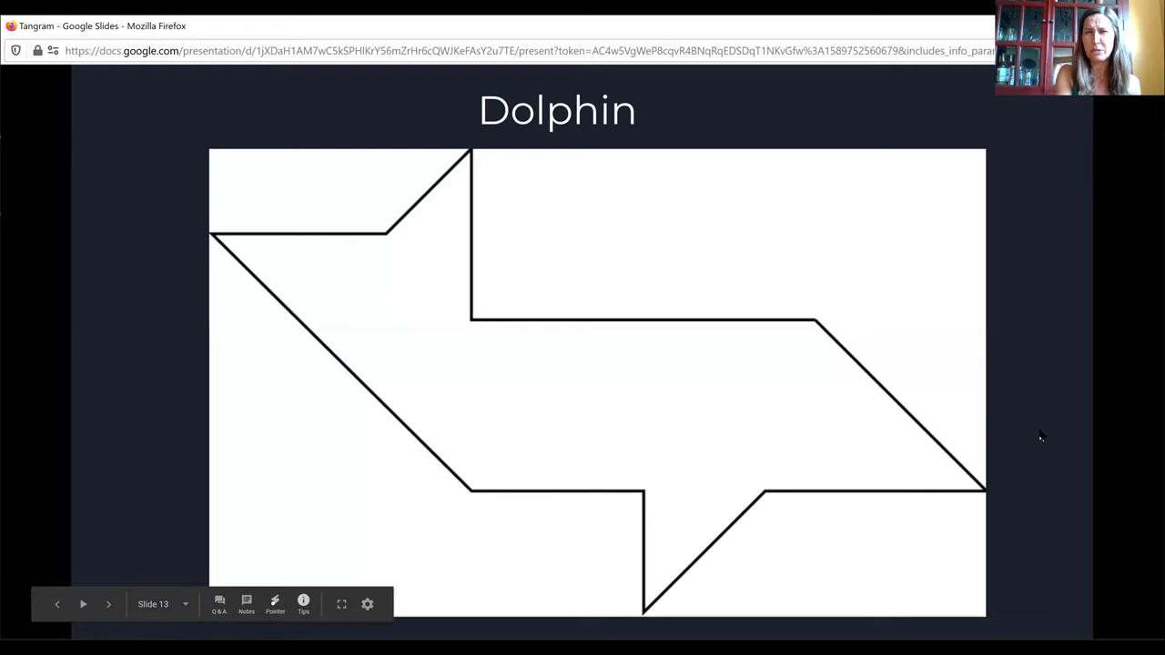
pyautogui.click(108, 604)
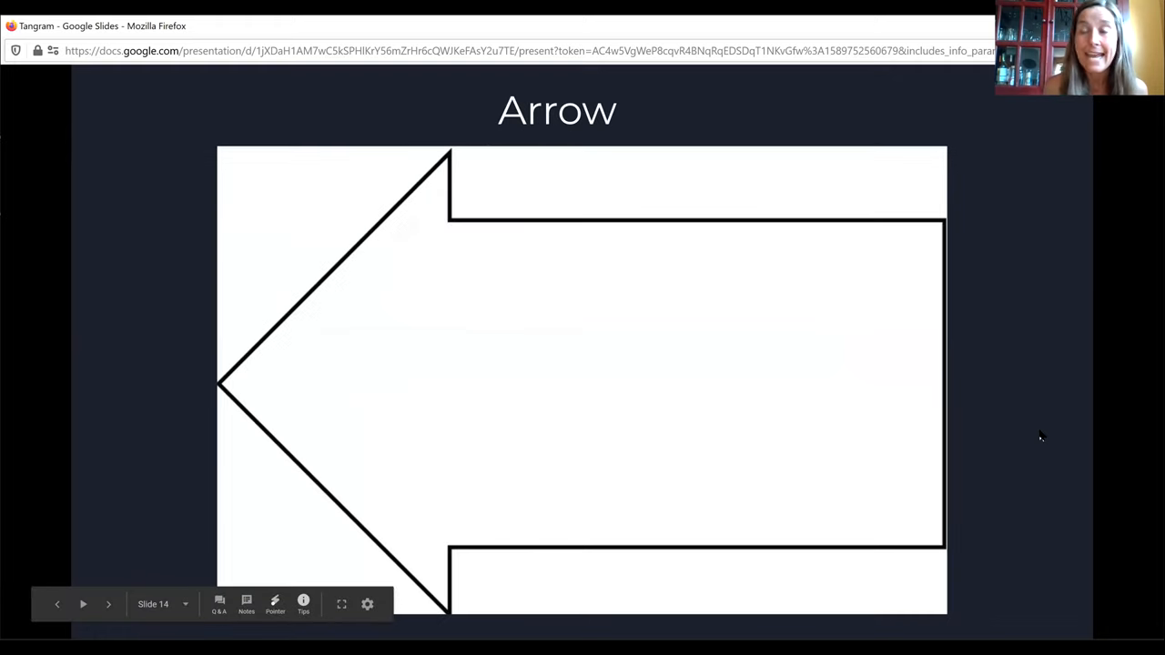